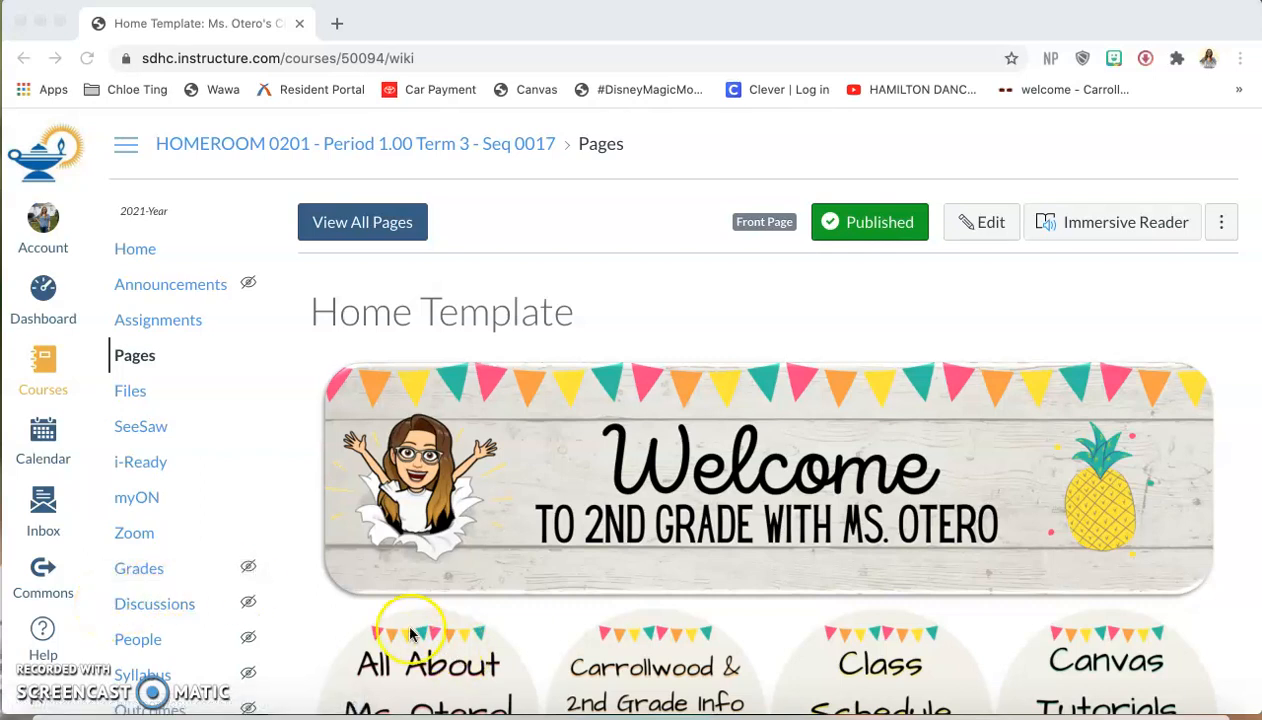
mouse_move(358, 610)
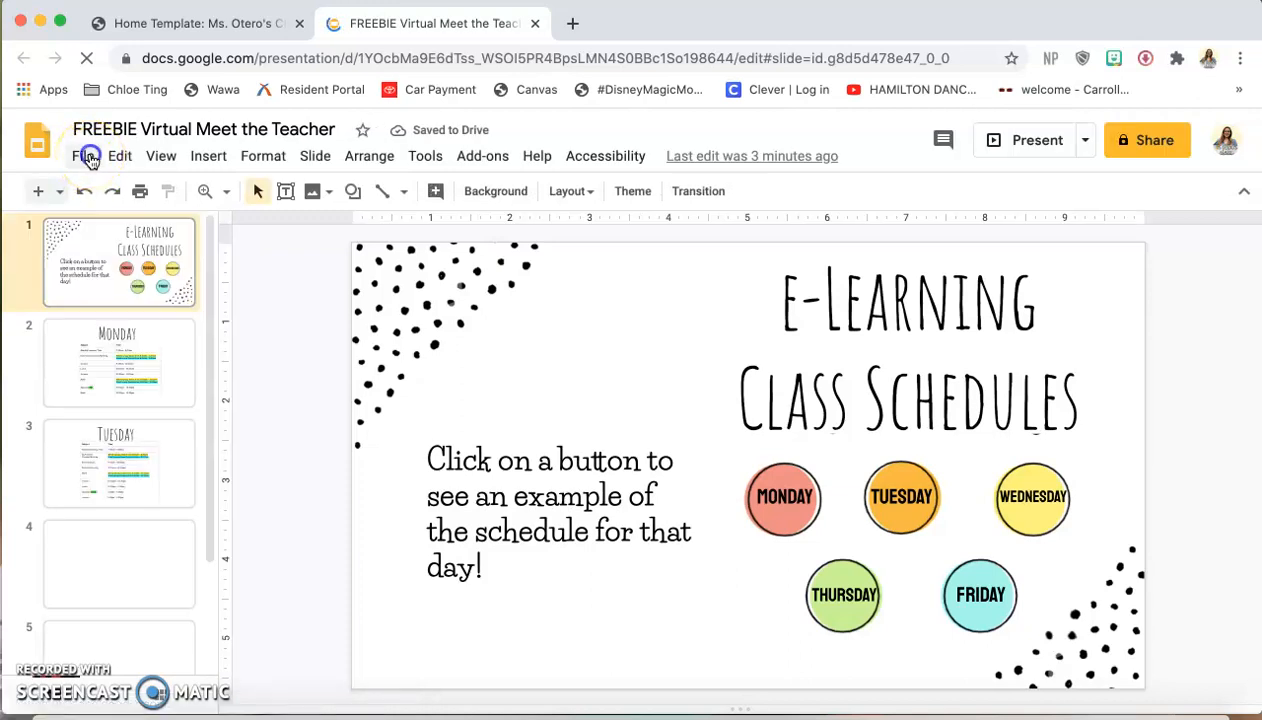
Step: Choose File > Publish to the web and set embedded slides to auto-advance every minute
left_click(84, 156)
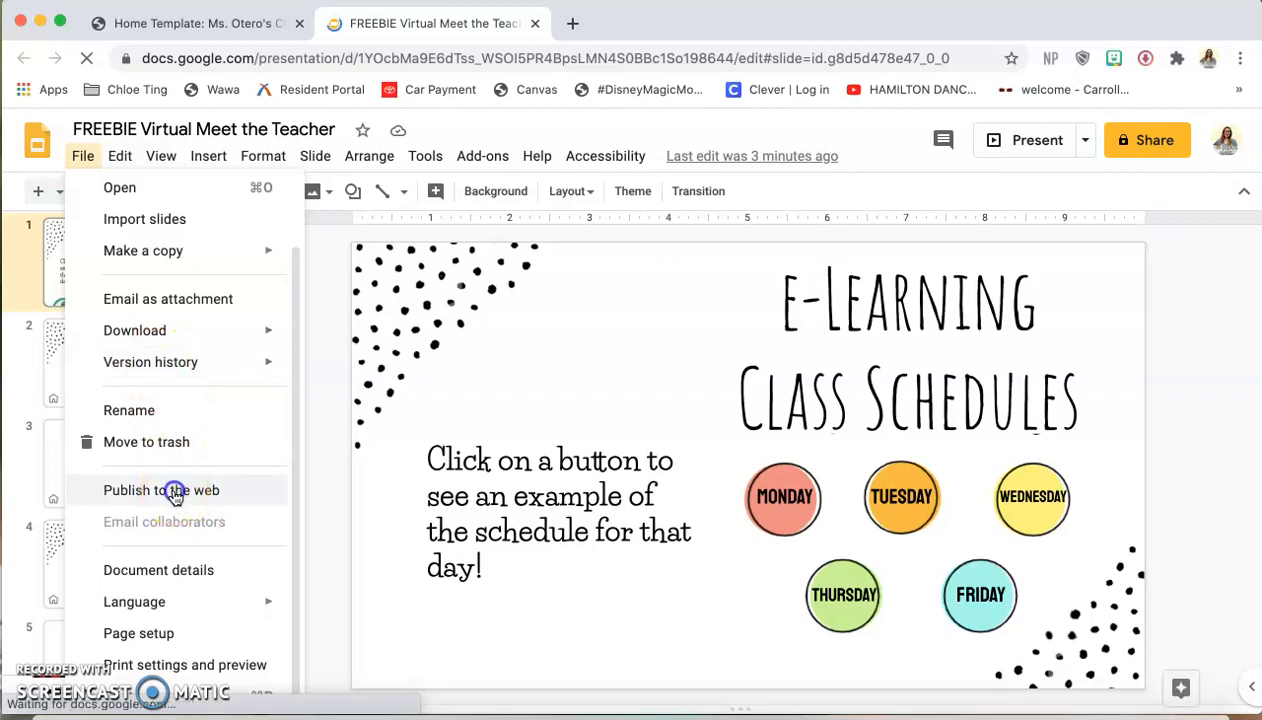
left_click(160, 490)
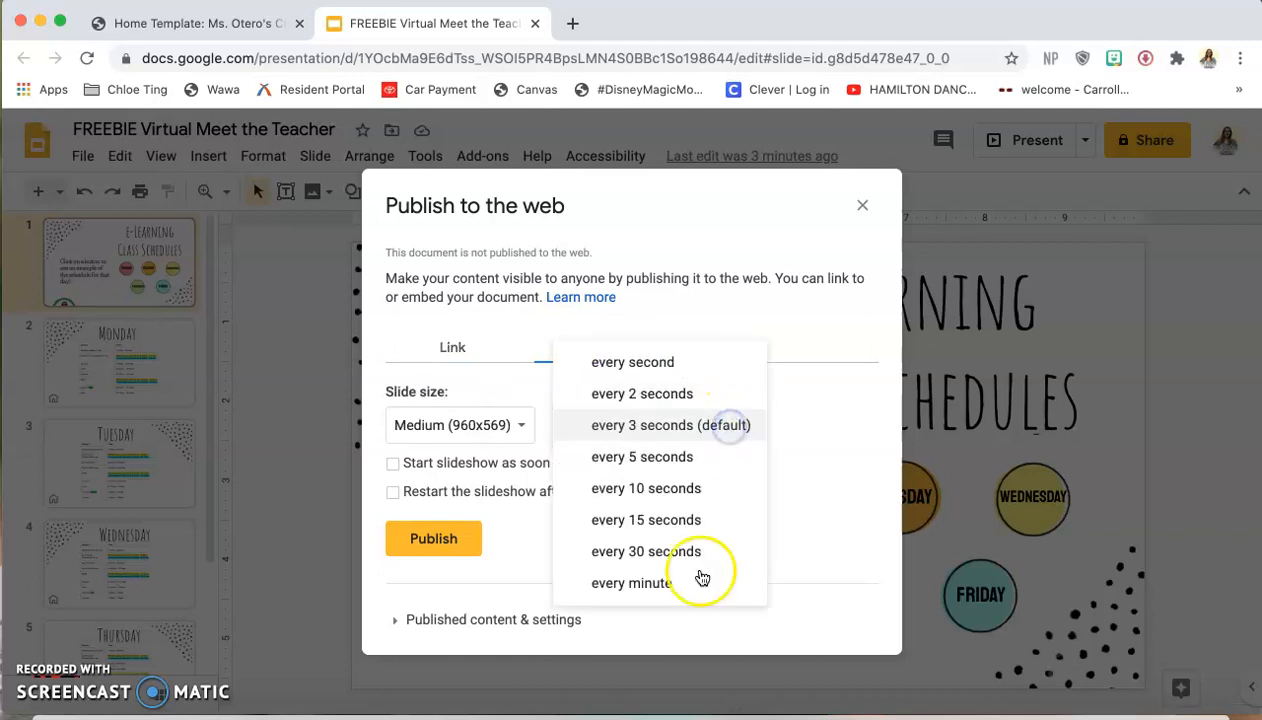
mouse_move(698, 590)
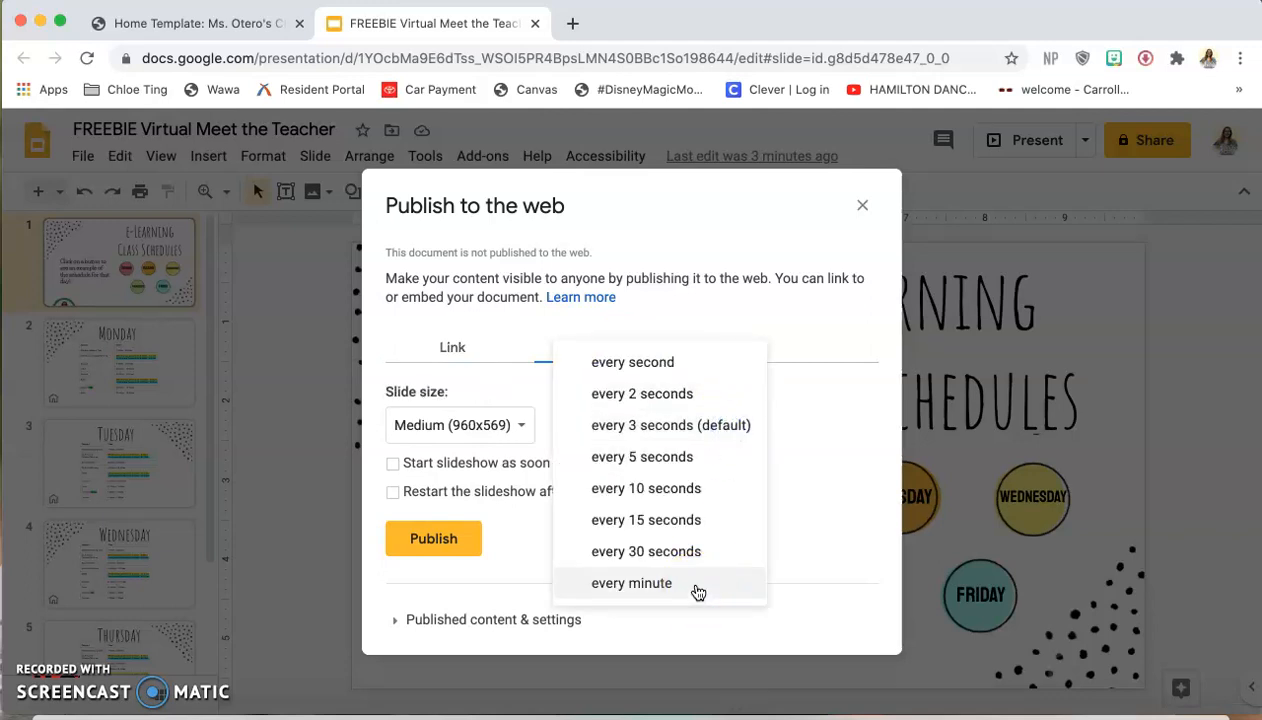
left_click(632, 584)
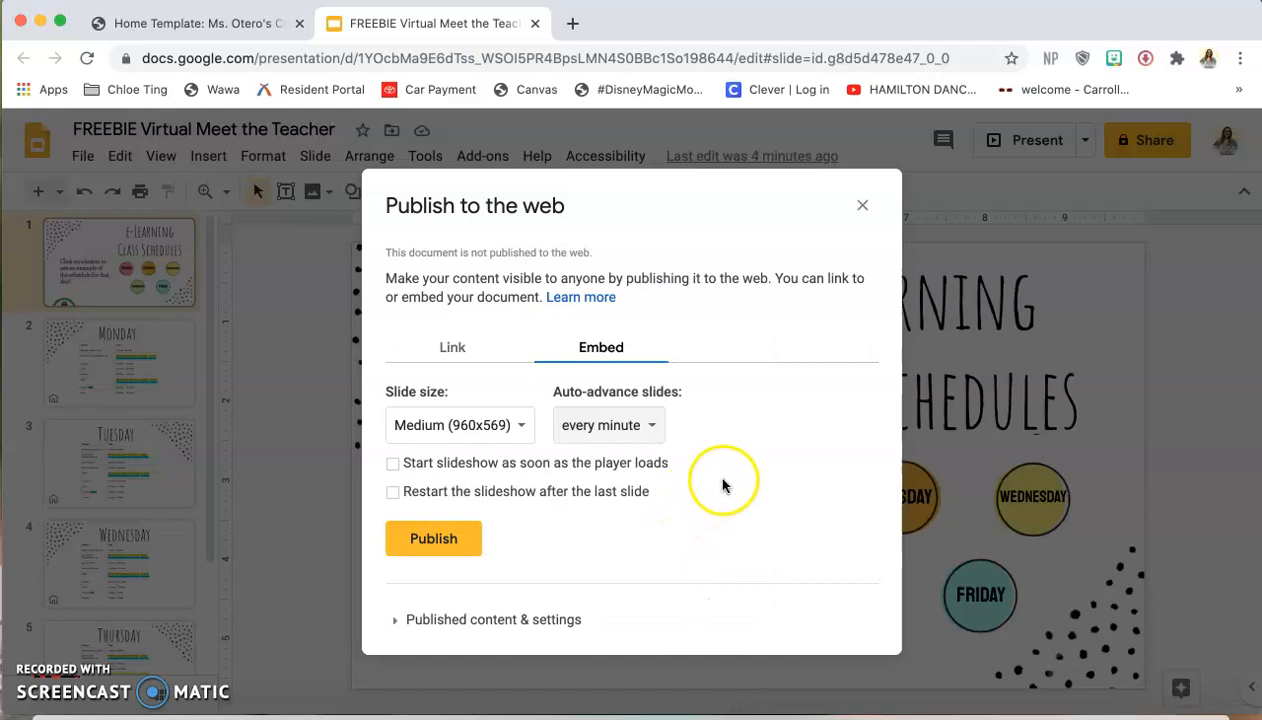
mouse_move(740, 380)
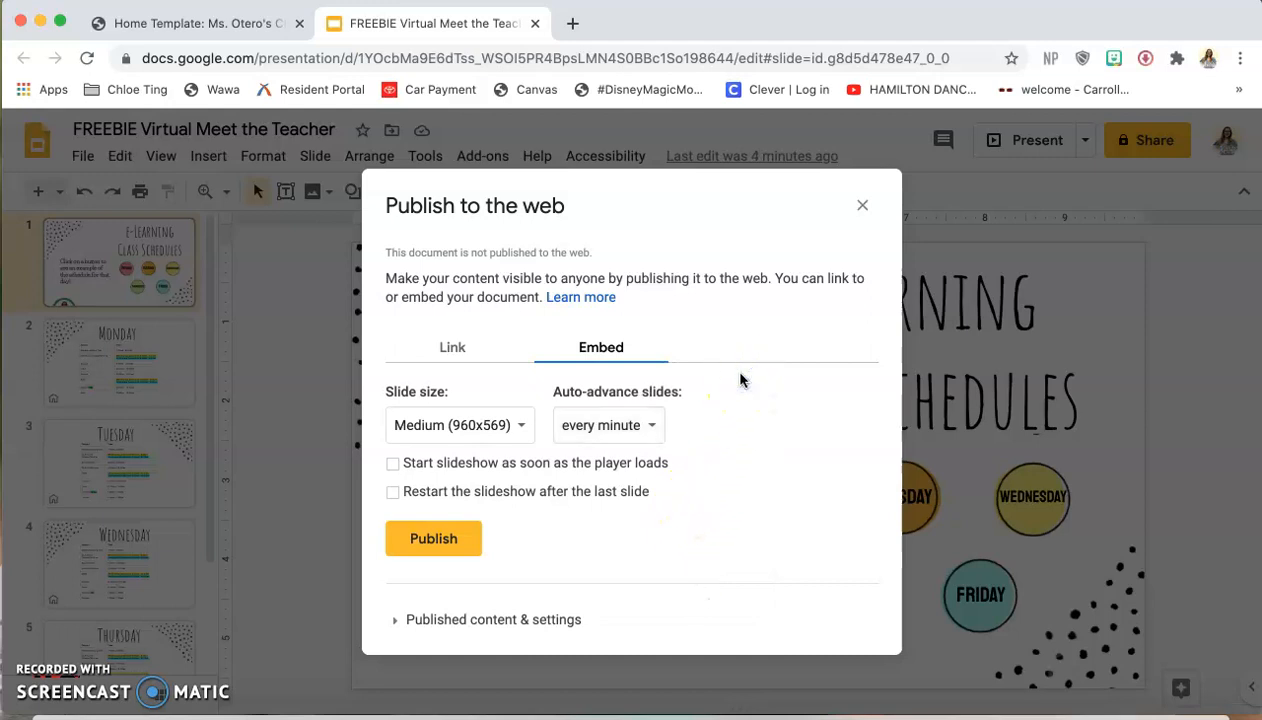
mouse_move(516, 536)
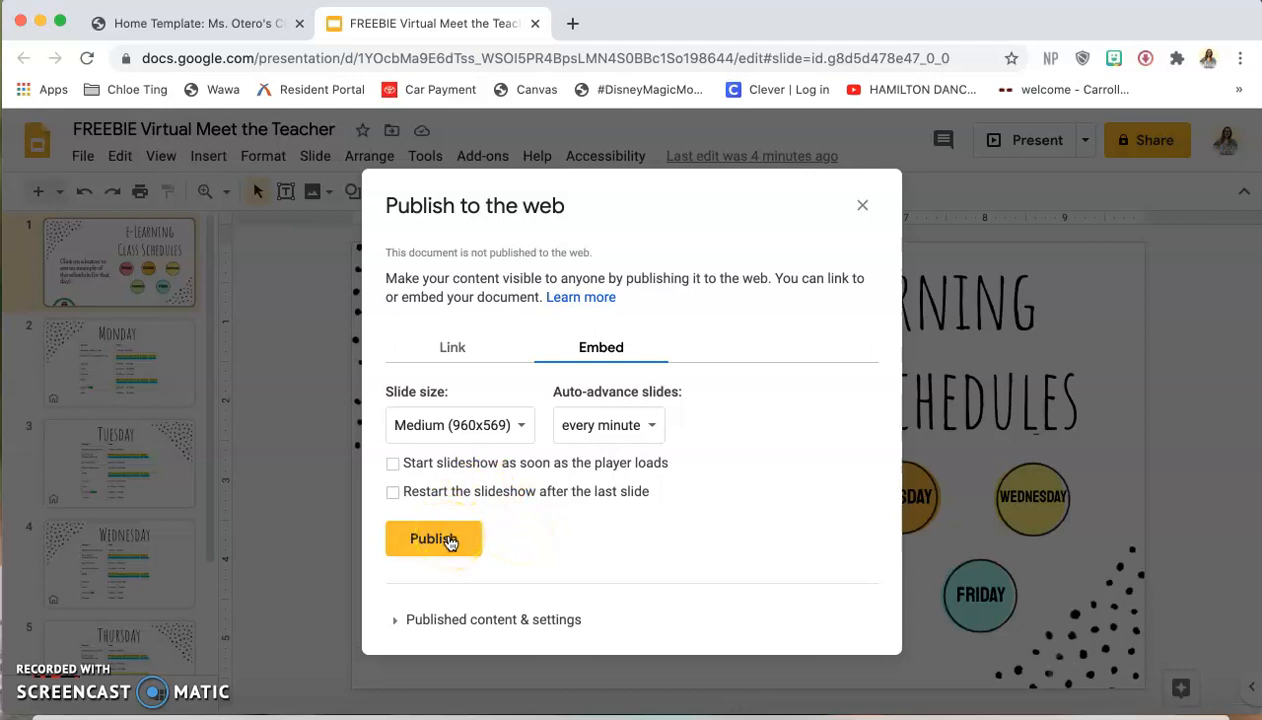
Step: Publish the presentation and confirm the publish prompt
left_click(432, 538)
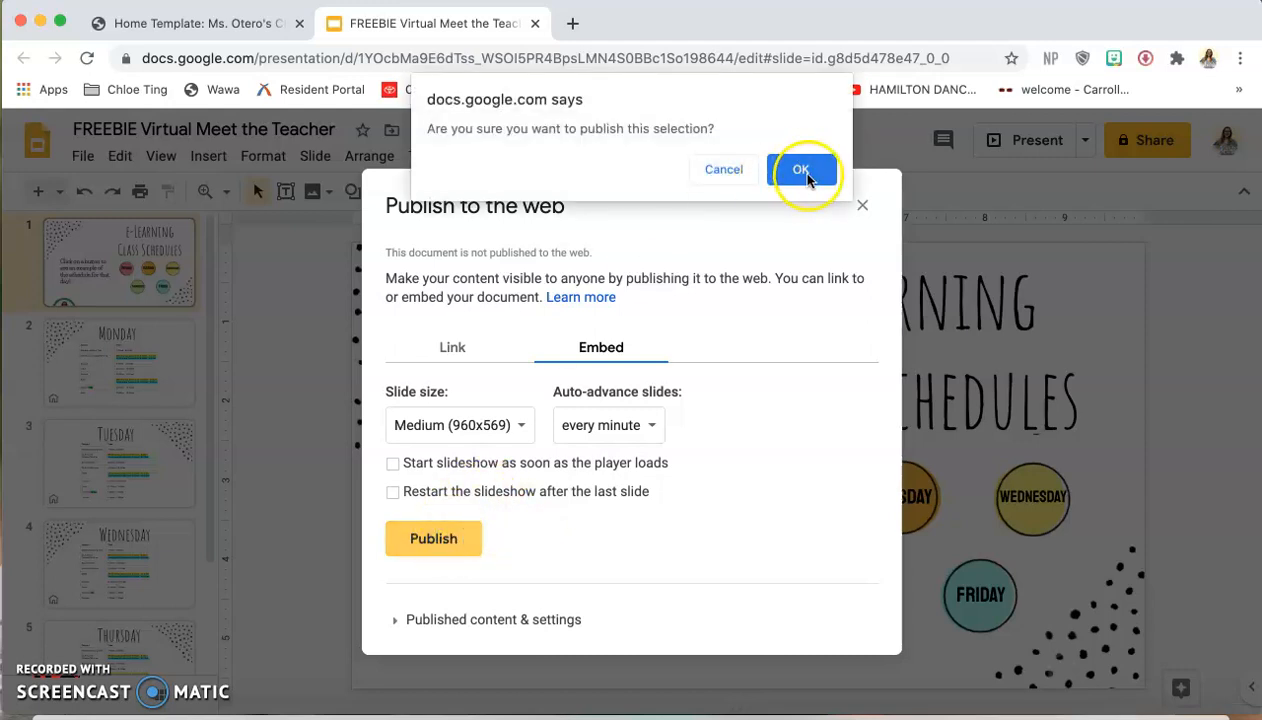
left_click(800, 168)
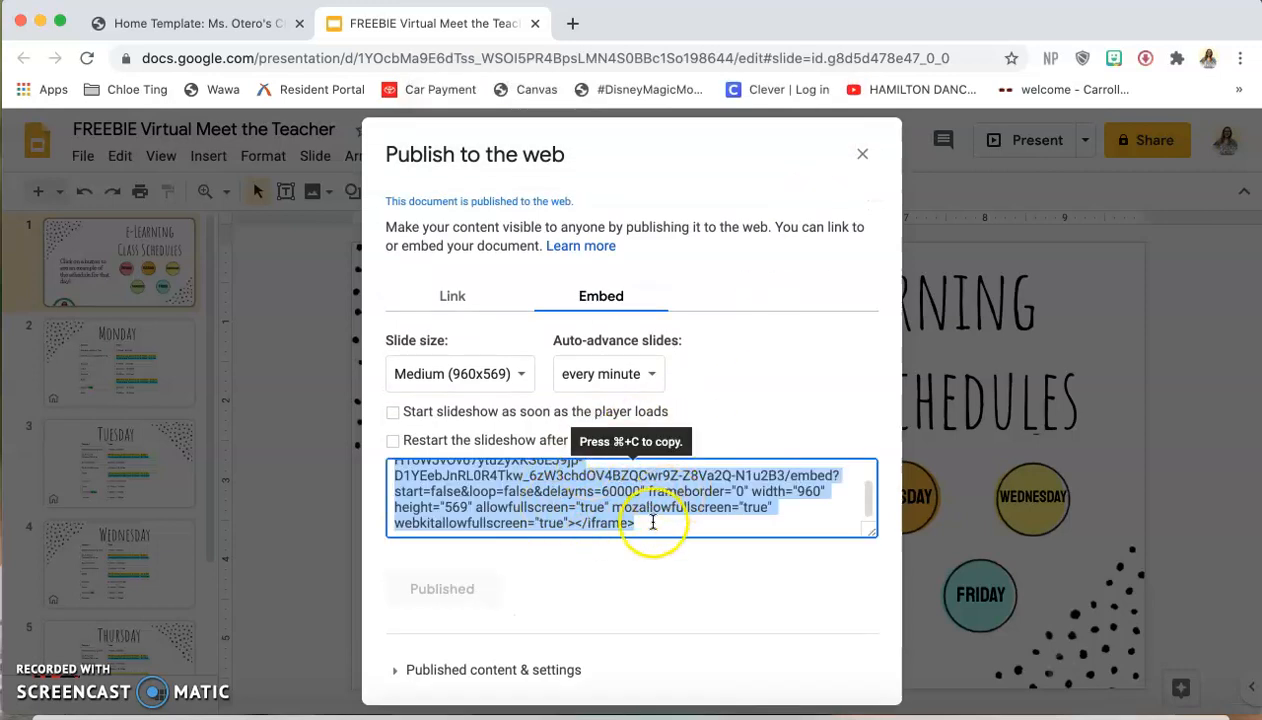
mouse_move(652, 522)
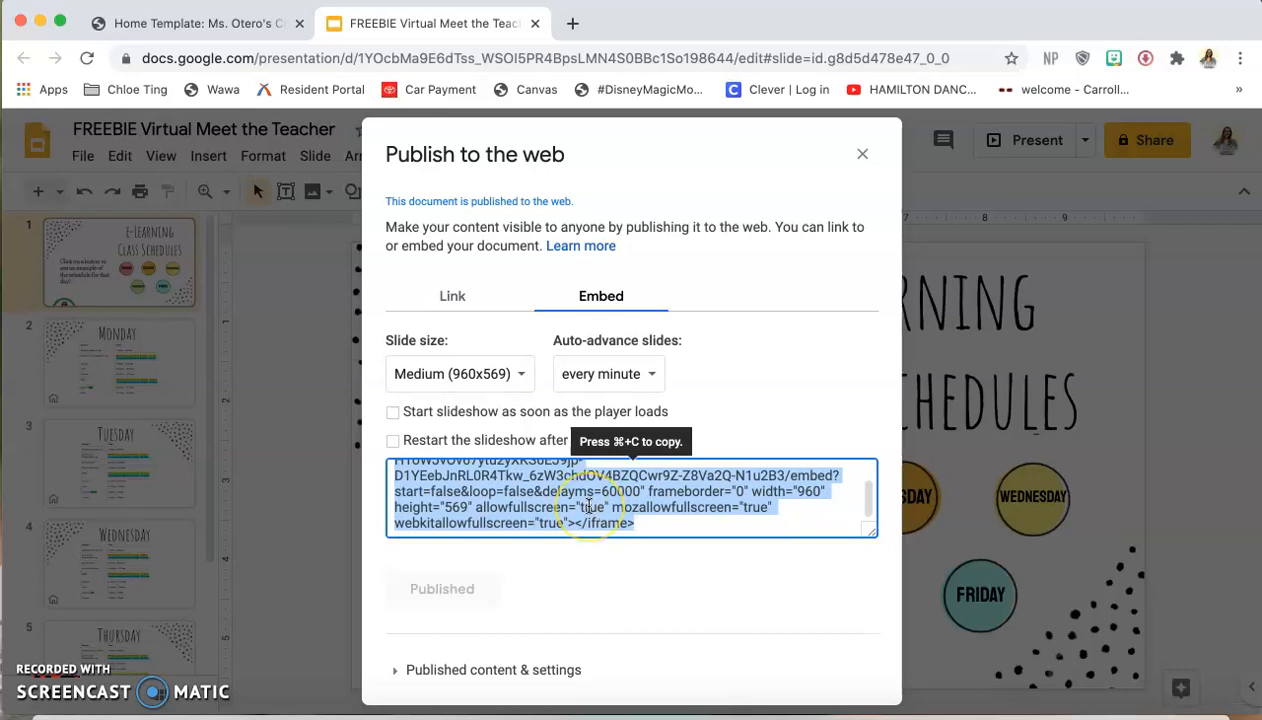
Step: Copy the iframe embed code and switch back to the Canvas course tab
right_click(590, 508)
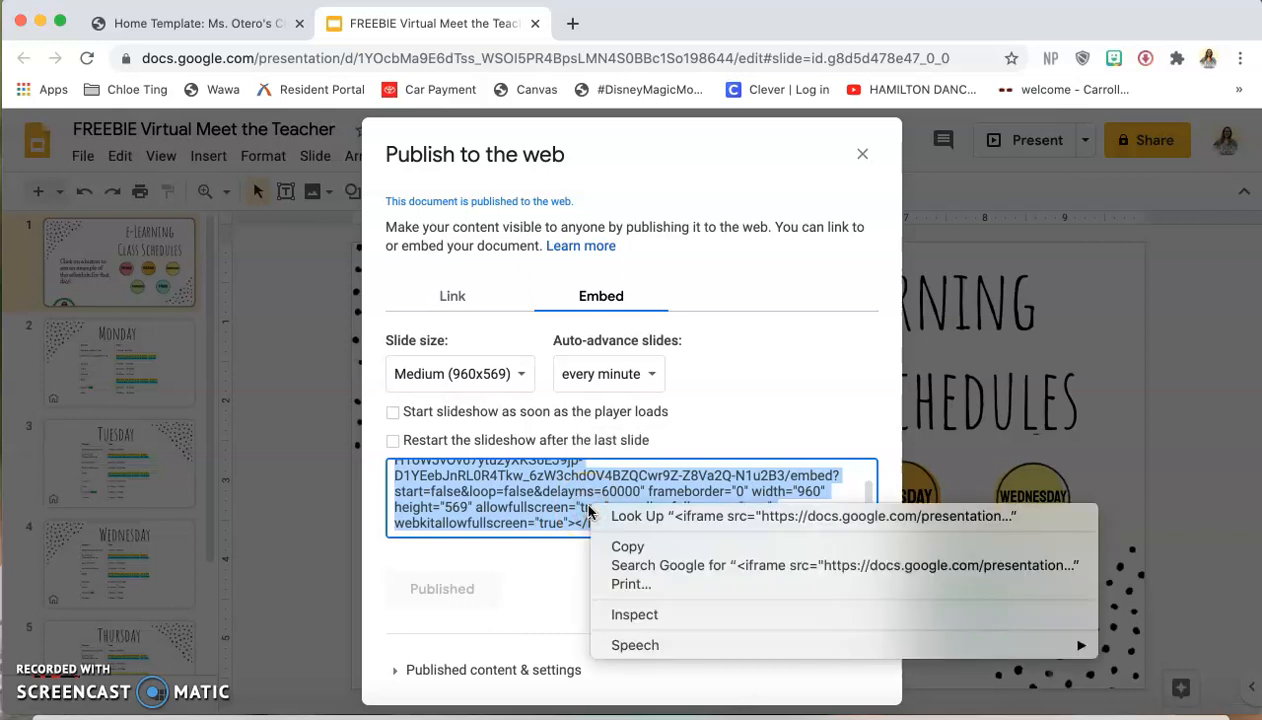
left_click(564, 572)
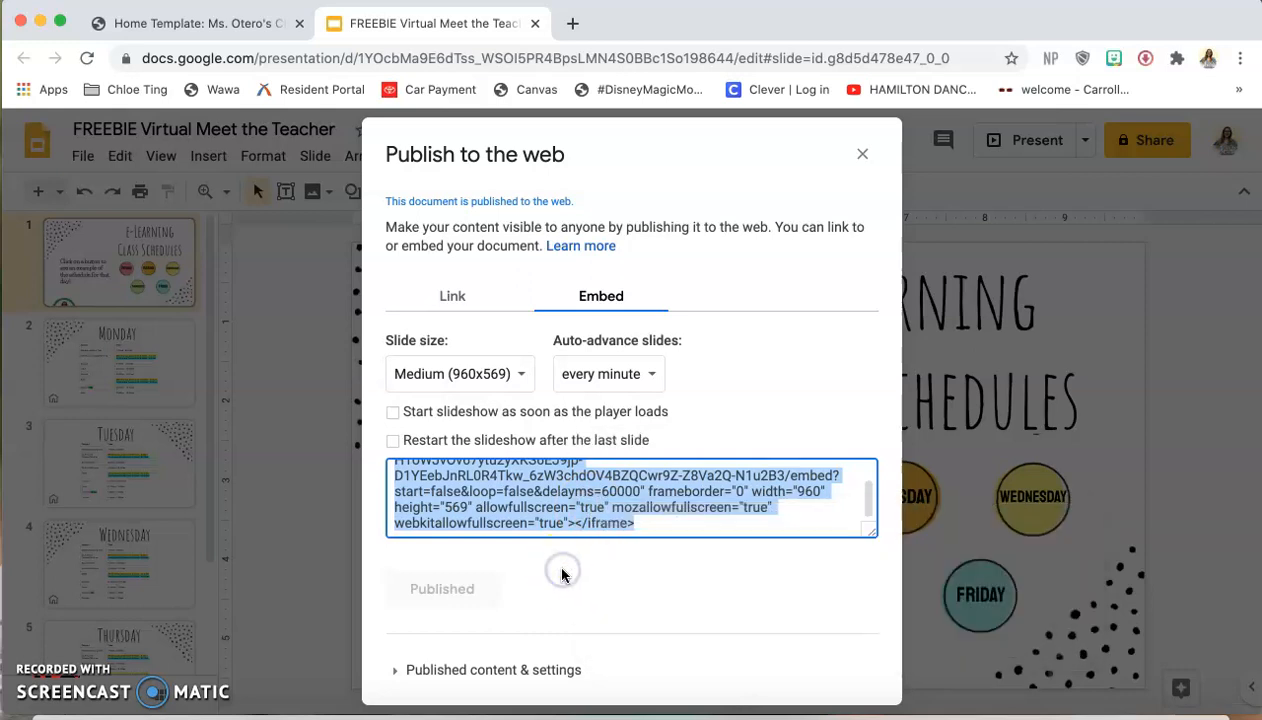
mouse_move(550, 536)
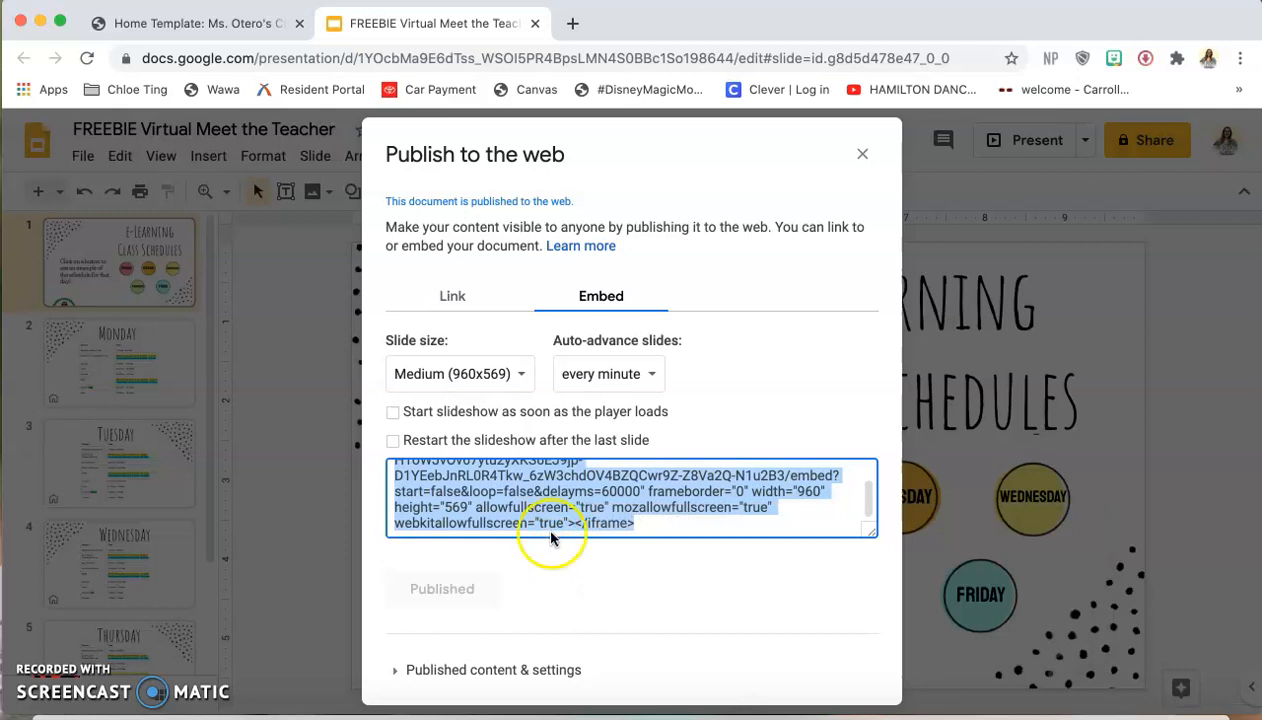
left_click(190, 24)
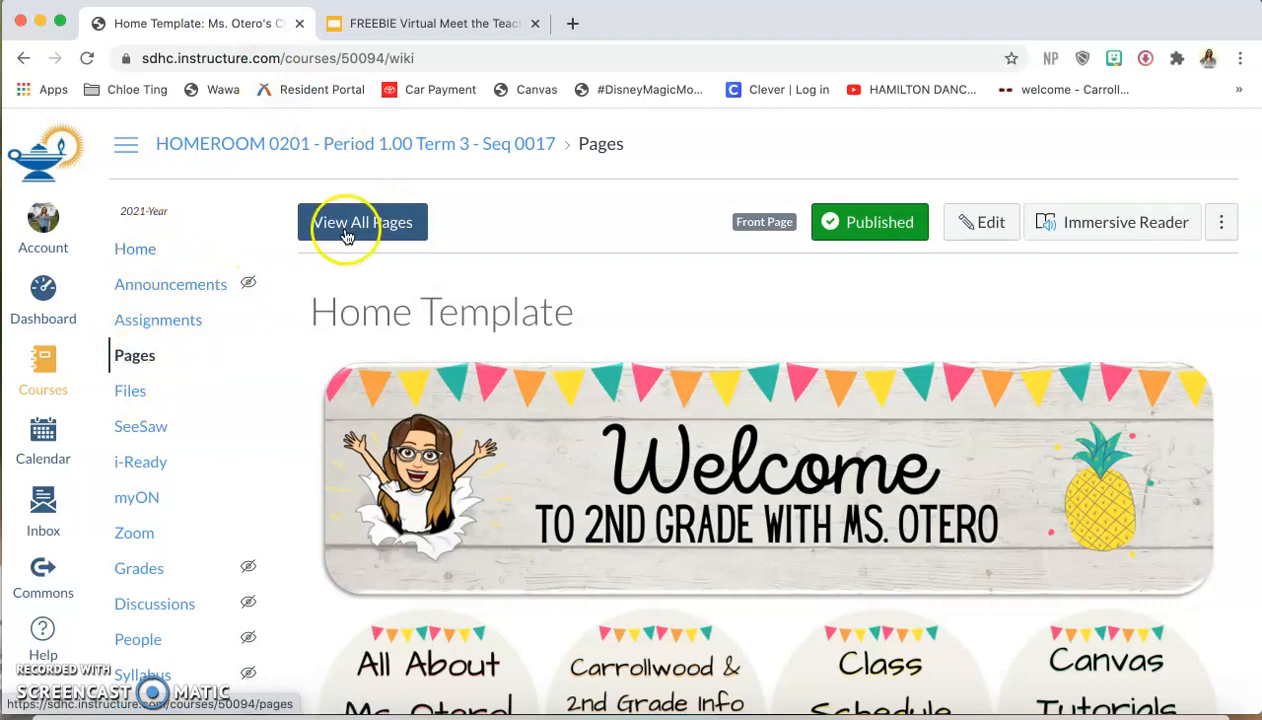
Step: Create a new course page titled 'eLearning Class Schedule' from the Pages list
left_click(362, 222)
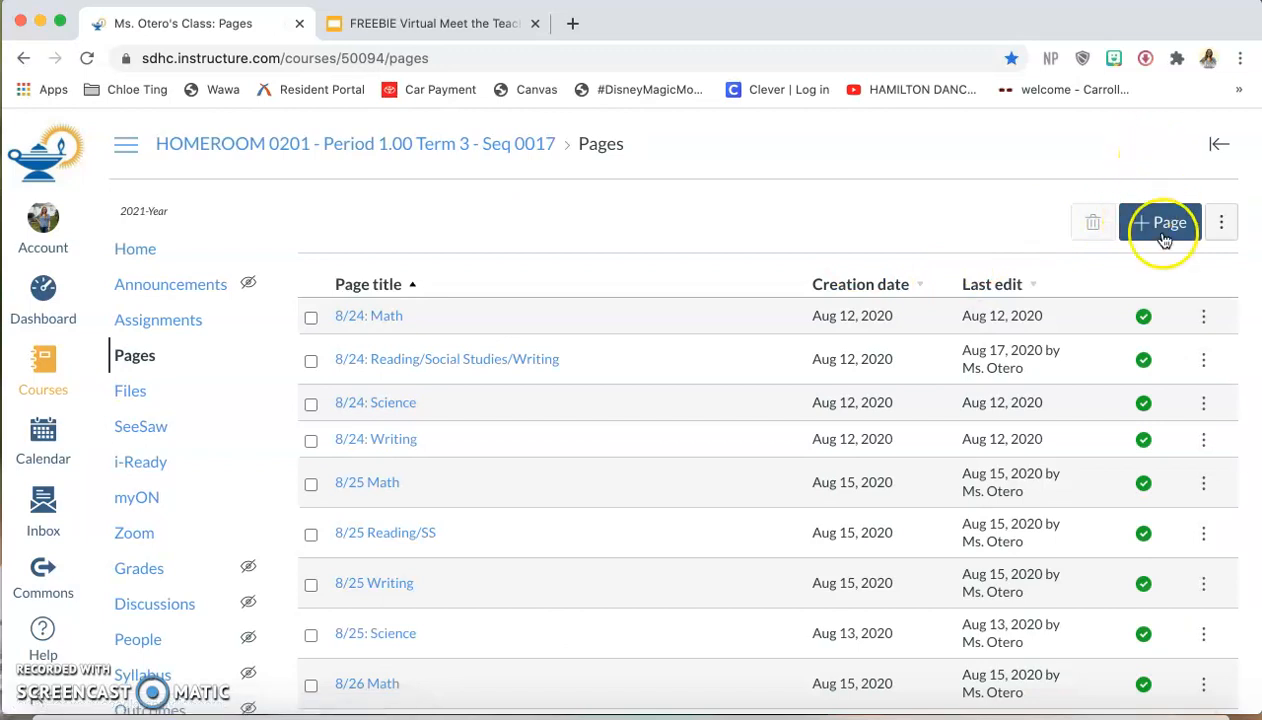
left_click(1160, 222)
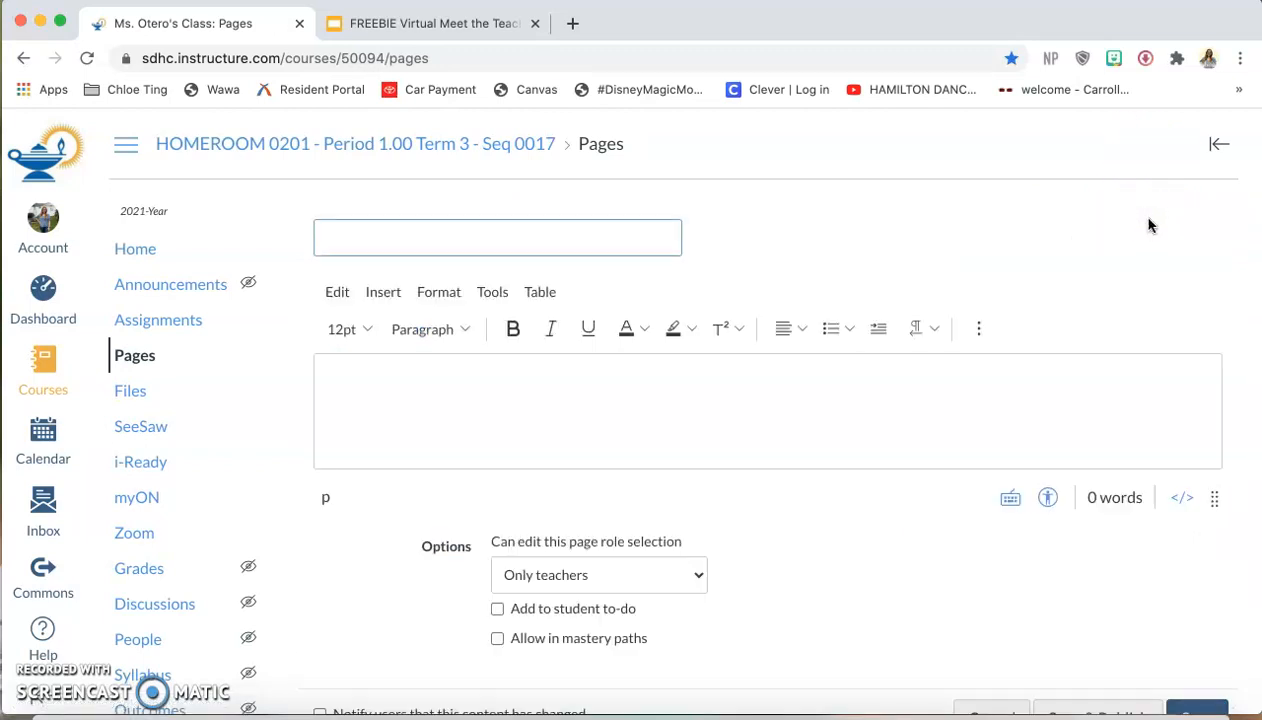
type("eLea")
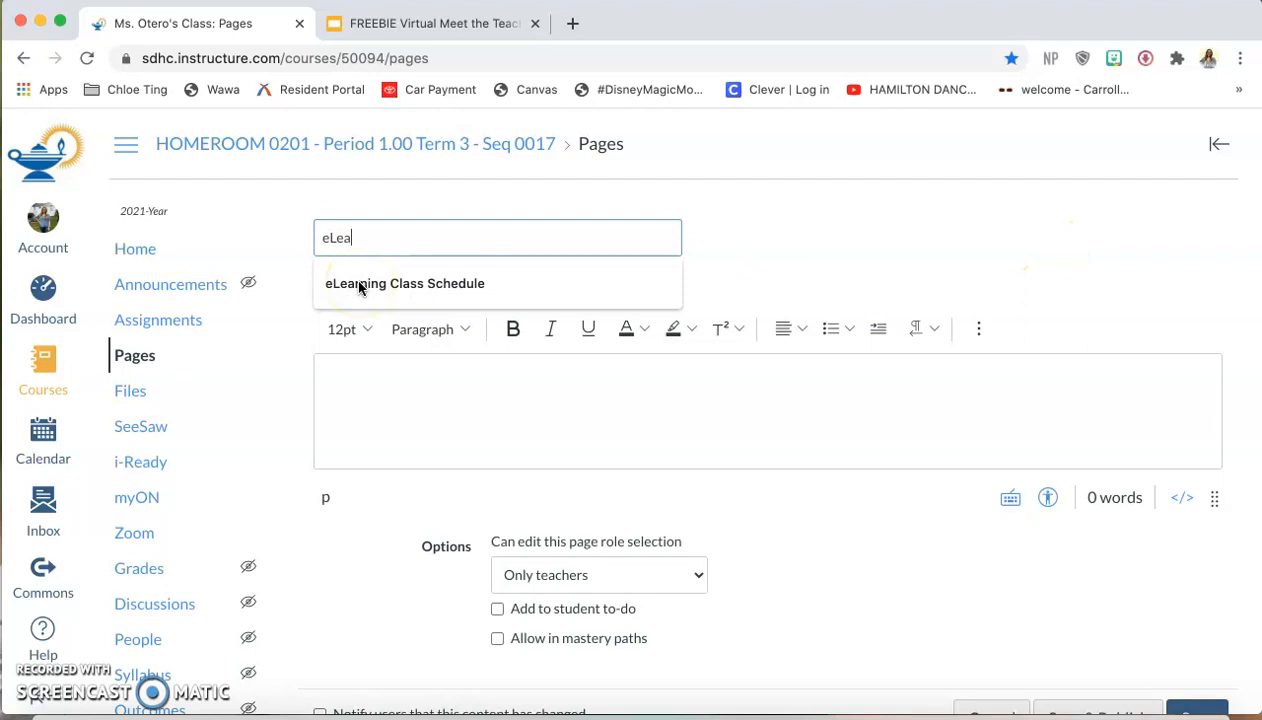
left_click(404, 284)
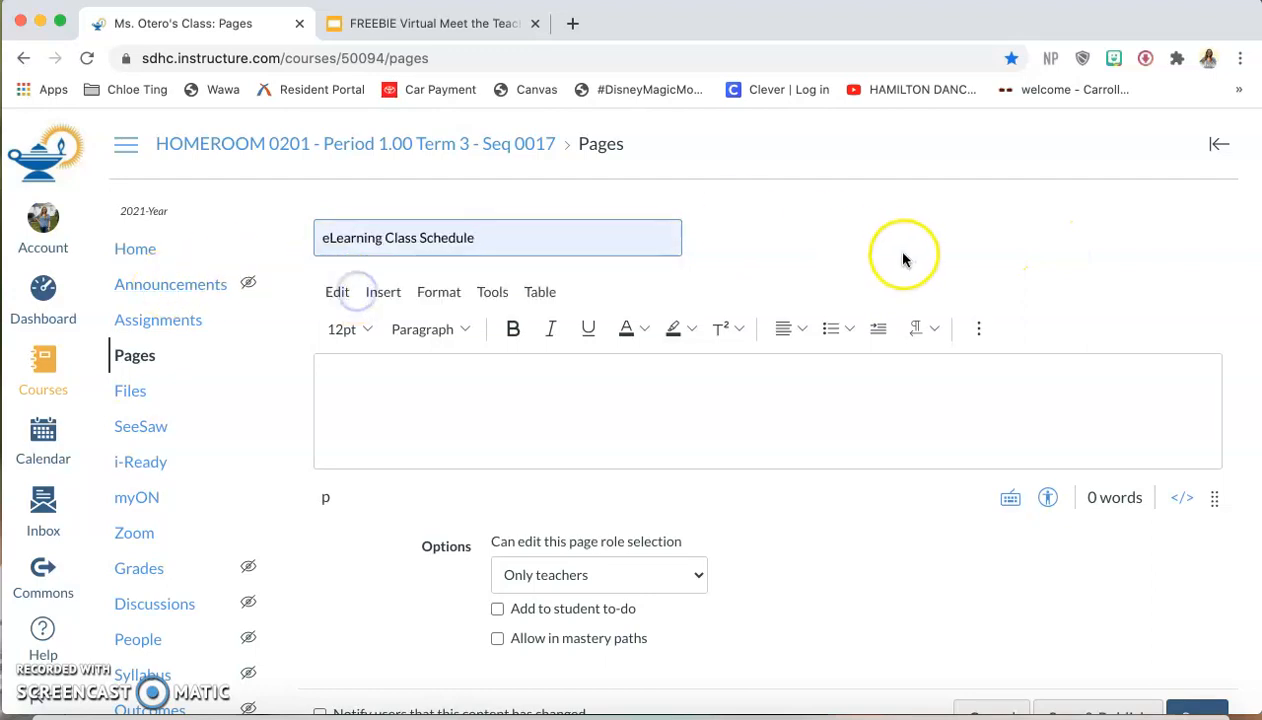
mouse_move(1160, 524)
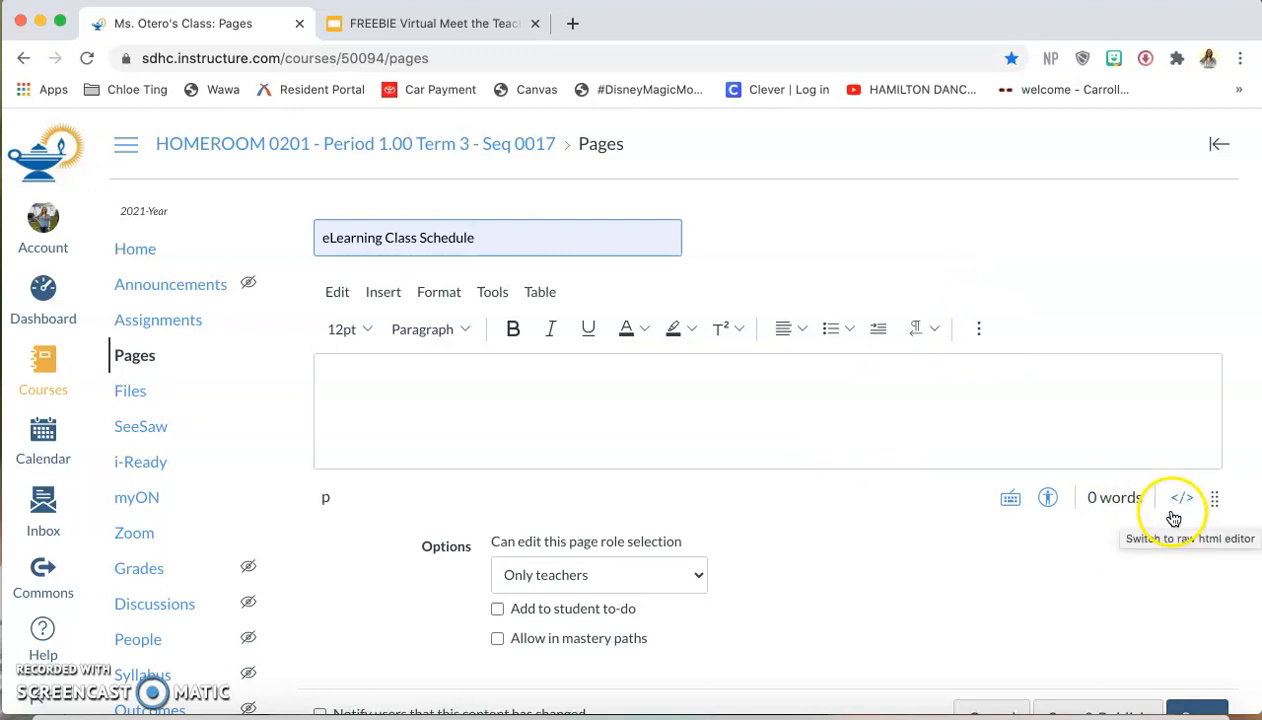
mouse_move(1176, 544)
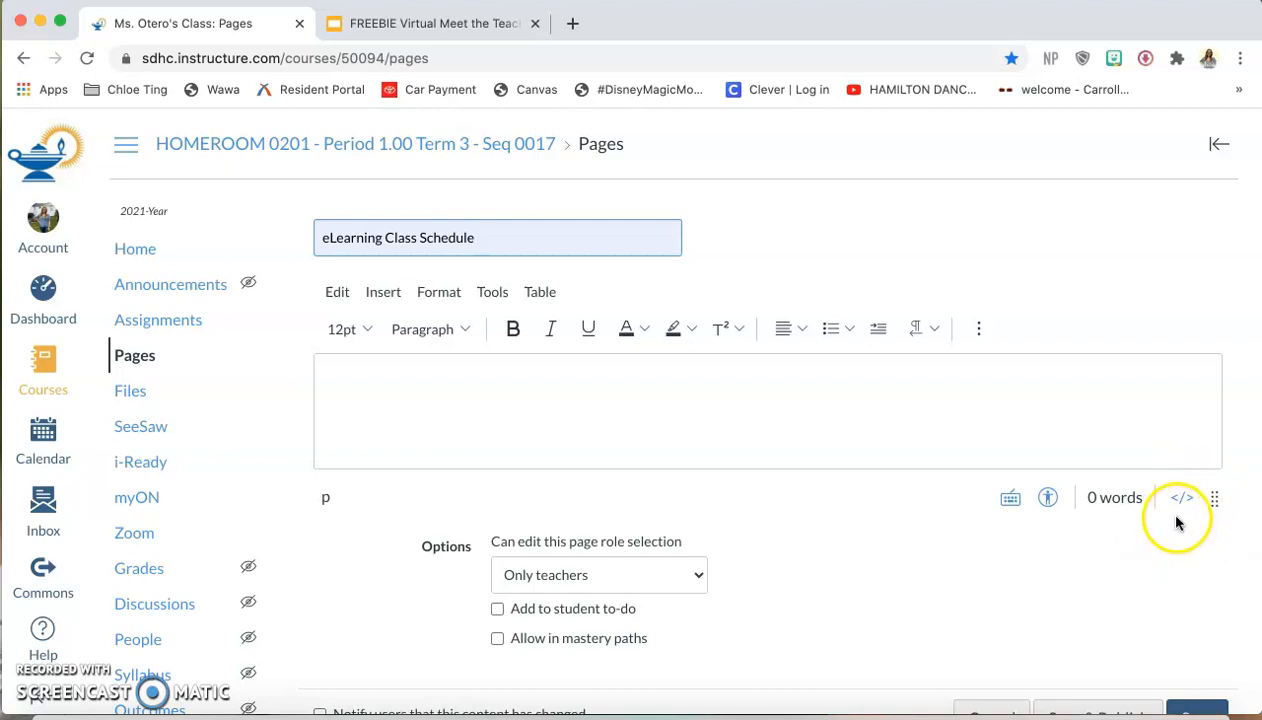
mouse_move(1182, 496)
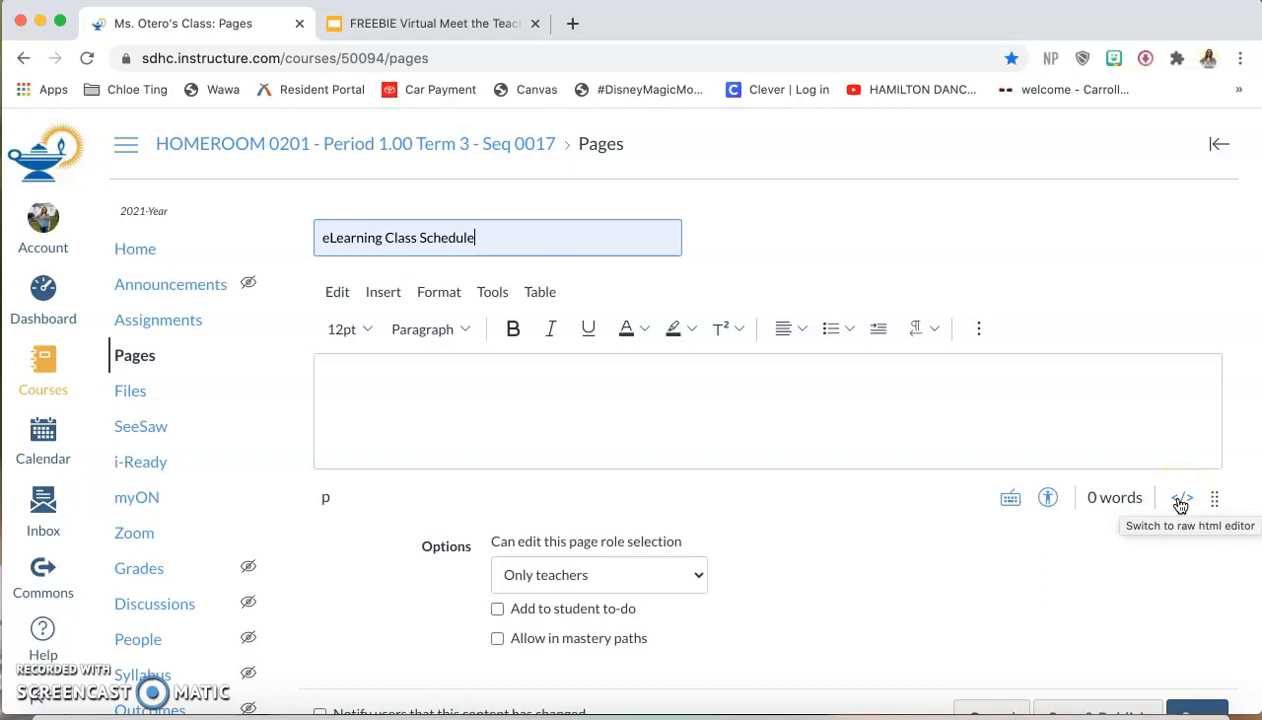
Step: Paste the iframe code in the HTML editor and Save & Publish the page
left_click(1180, 498)
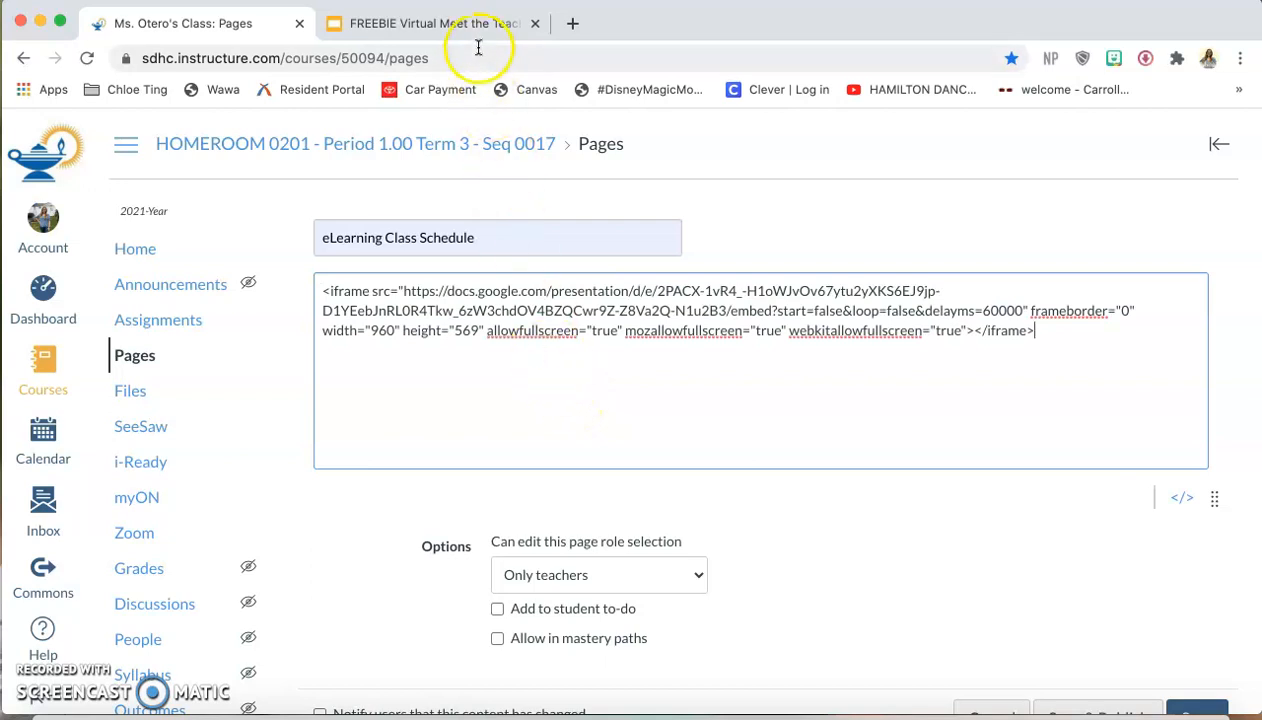
scroll("down", 3)
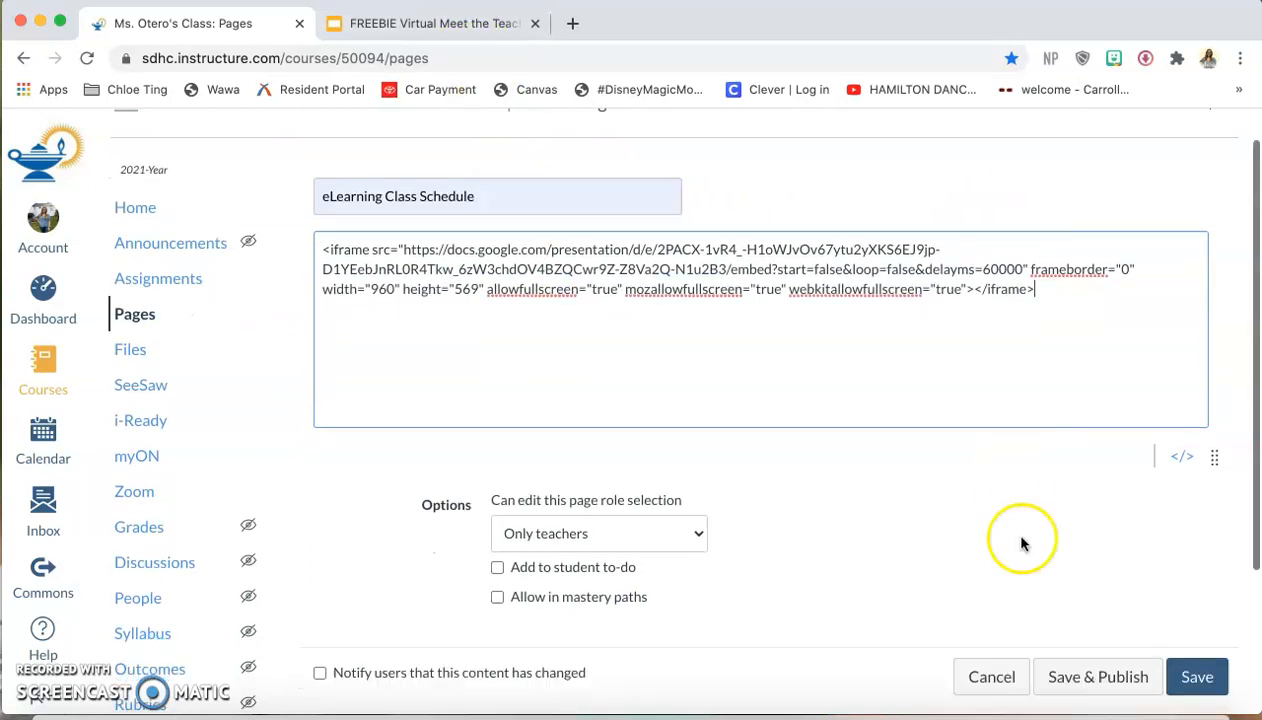
left_click(1096, 676)
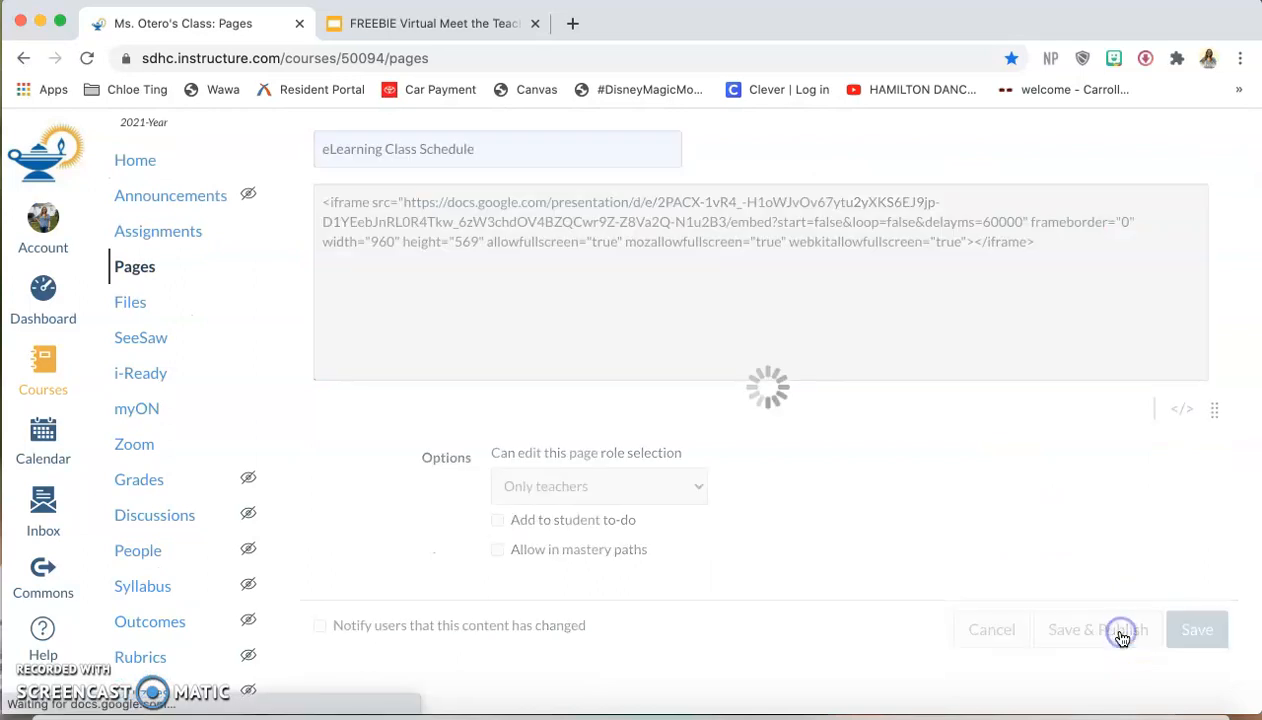
left_click(1096, 628)
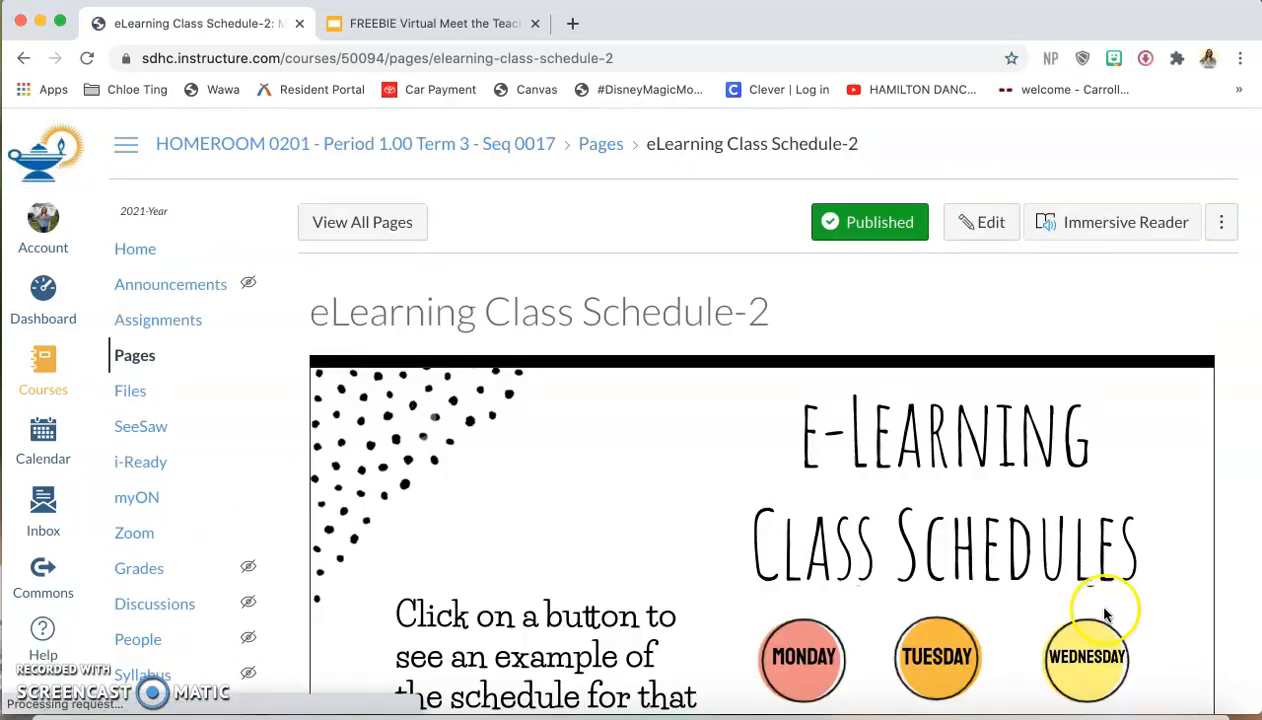
scroll("down", 3)
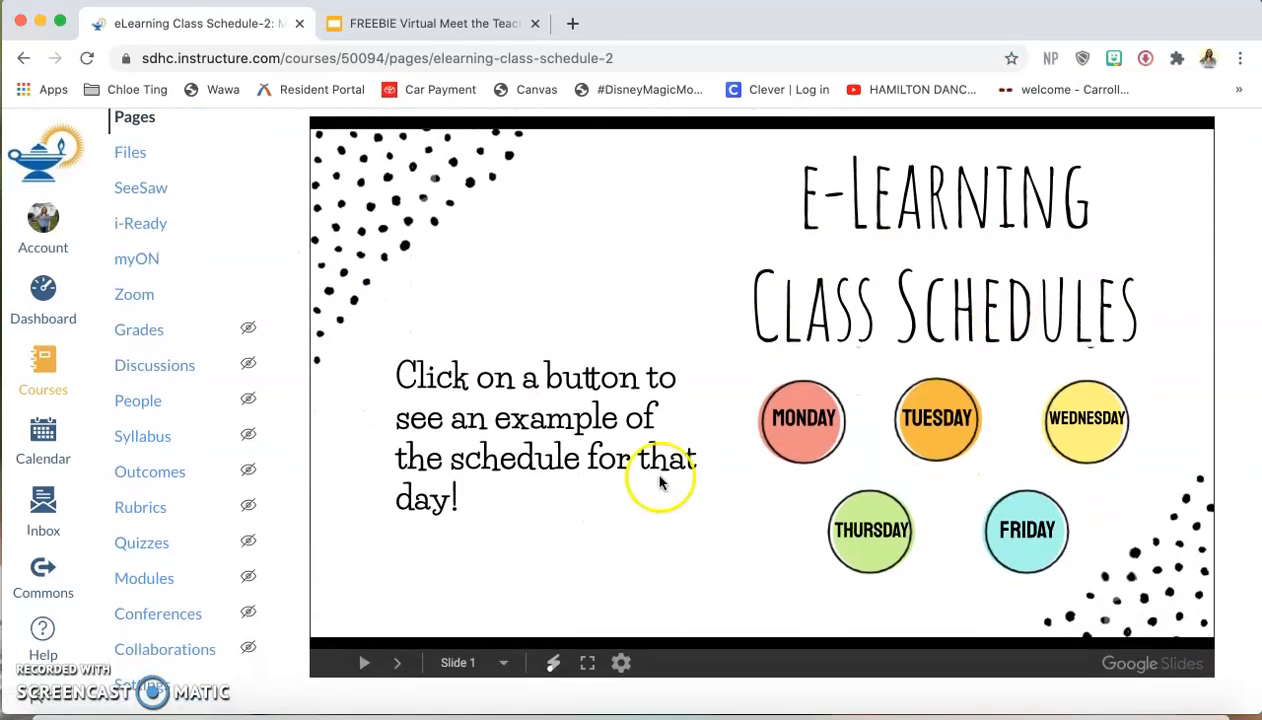